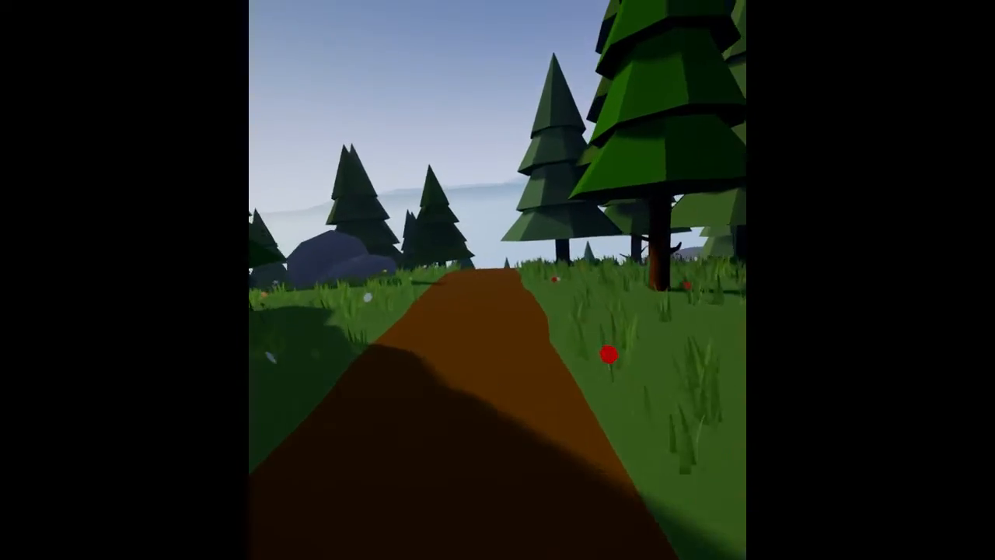
Step: Walk forward along the dirt path toward the pine trees and rock
key("w")
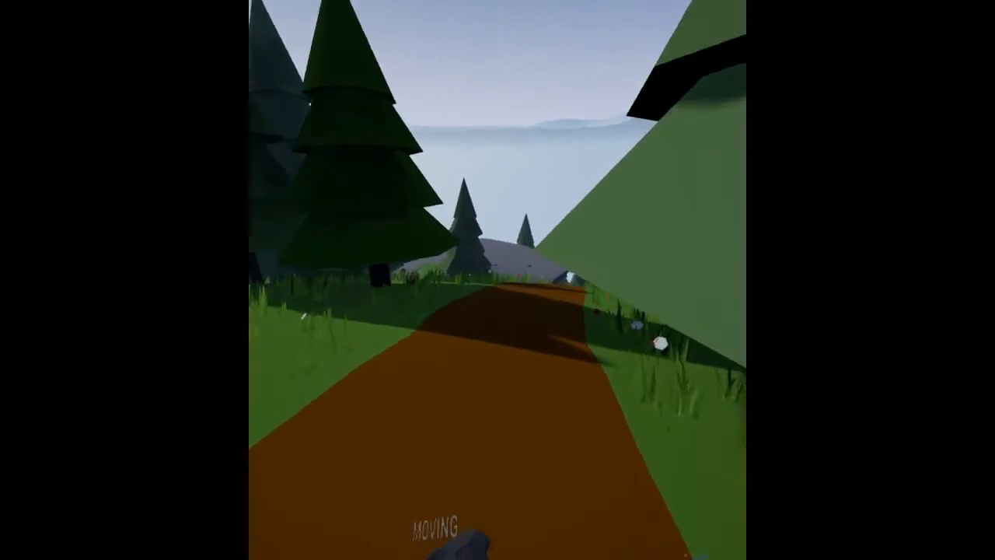